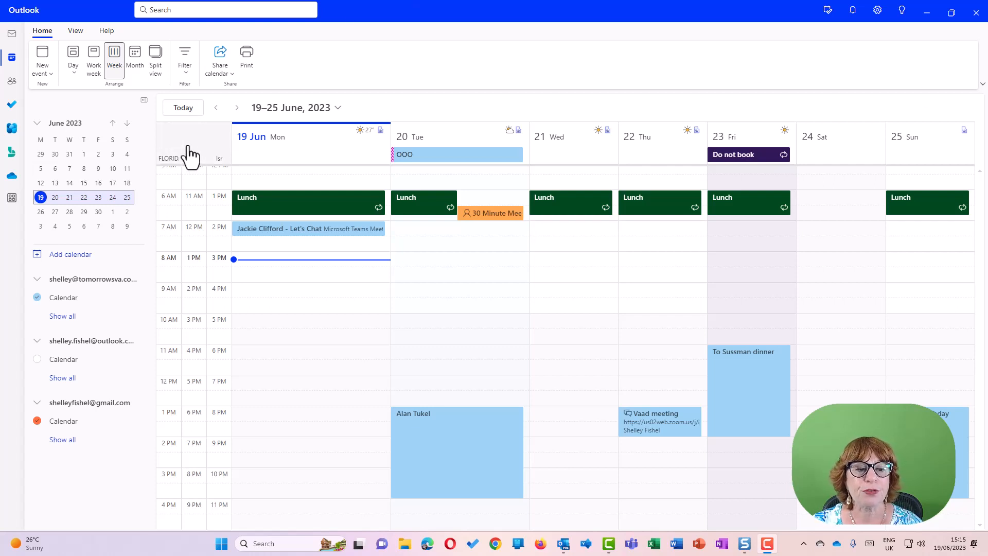
{"action": "mouse_move", "coordinate": [386, 407]}
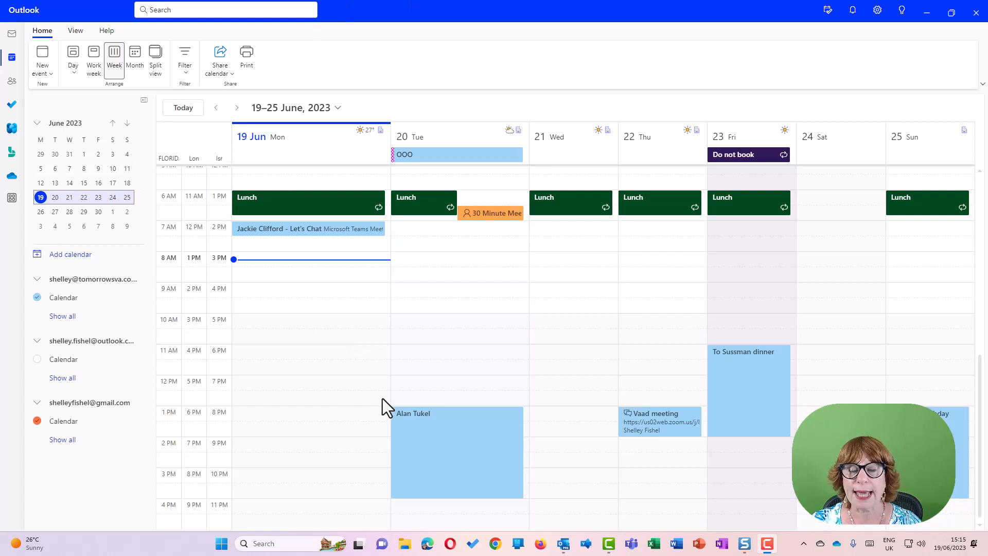
{"action": "mouse_move", "coordinate": [110, 94]}
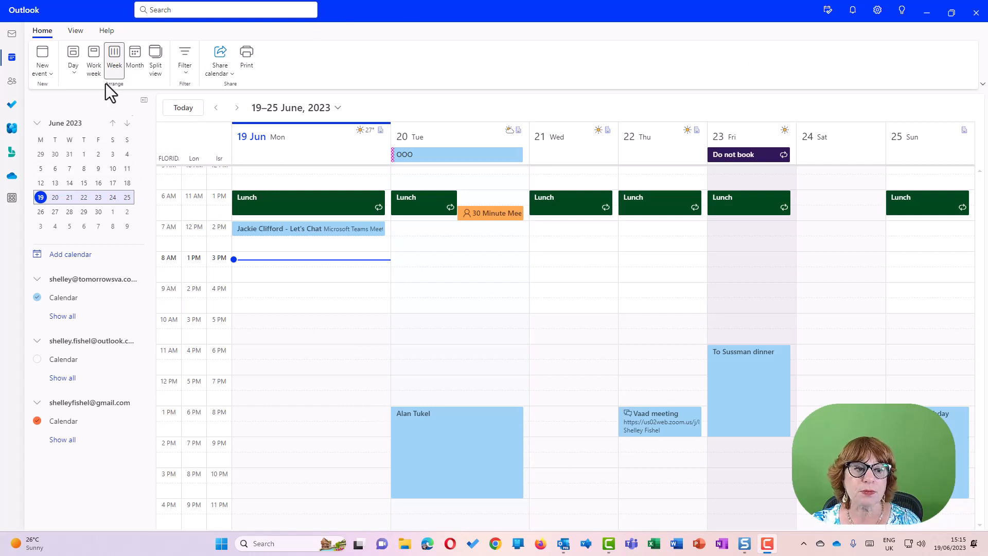
- Switch the calendar between day, week and month views, ending on the 19–25 June week
{"action": "left_click", "coordinate": [73, 57]}
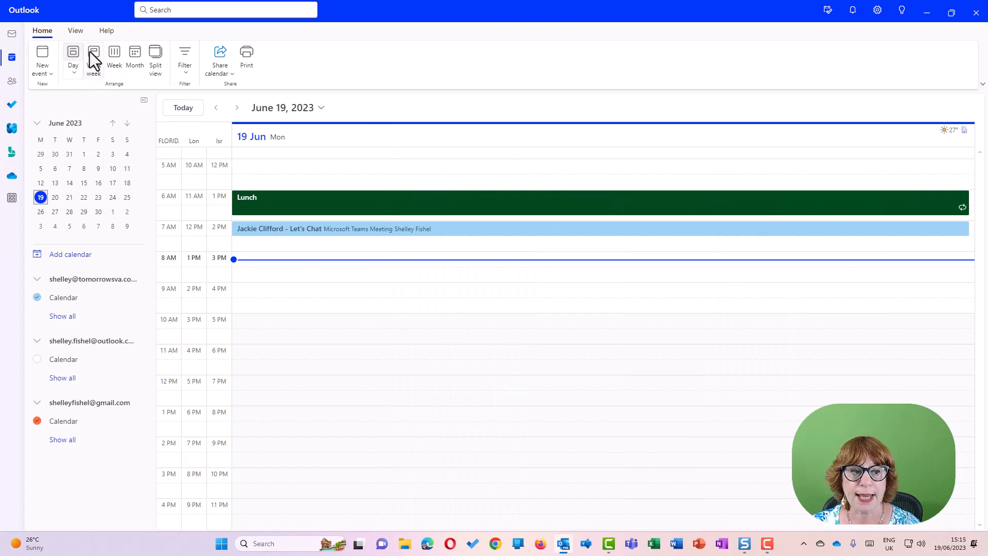
{"action": "left_click", "coordinate": [114, 59]}
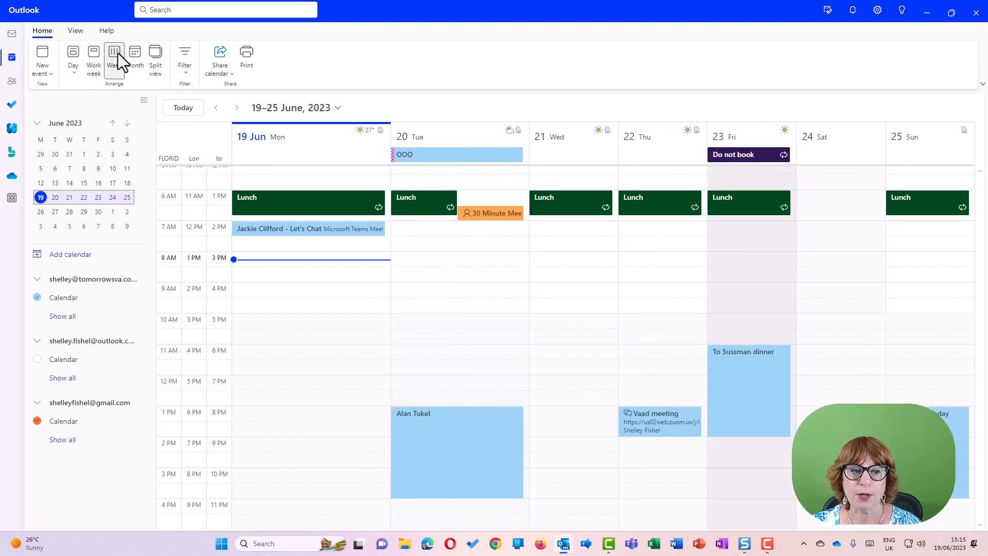
{"action": "left_click", "coordinate": [135, 57]}
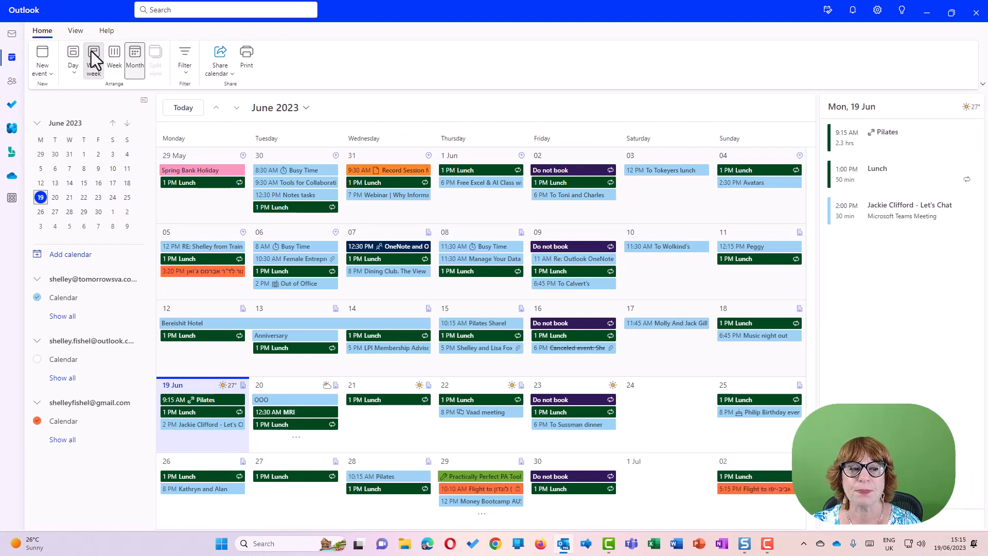
{"action": "left_click", "coordinate": [113, 60]}
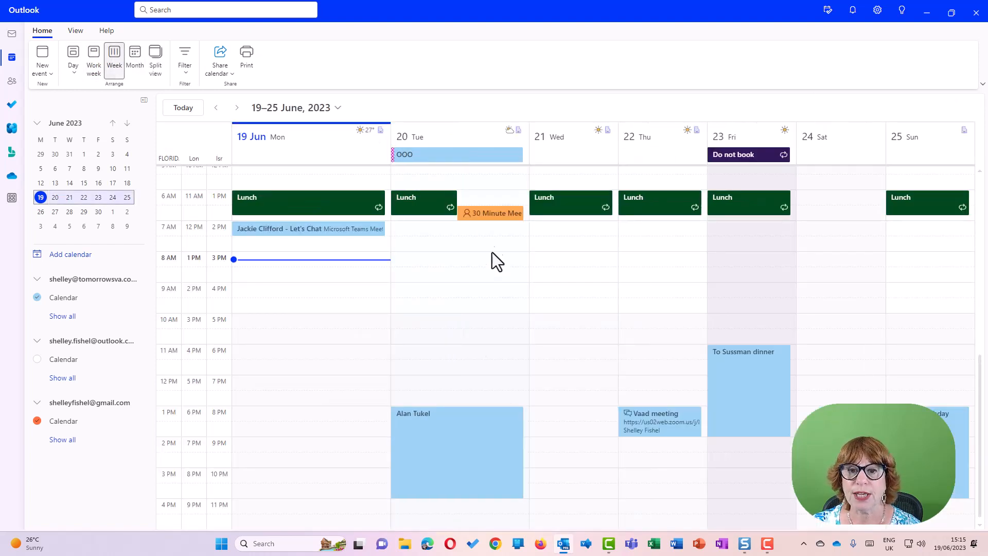
{"action": "mouse_move", "coordinate": [500, 343]}
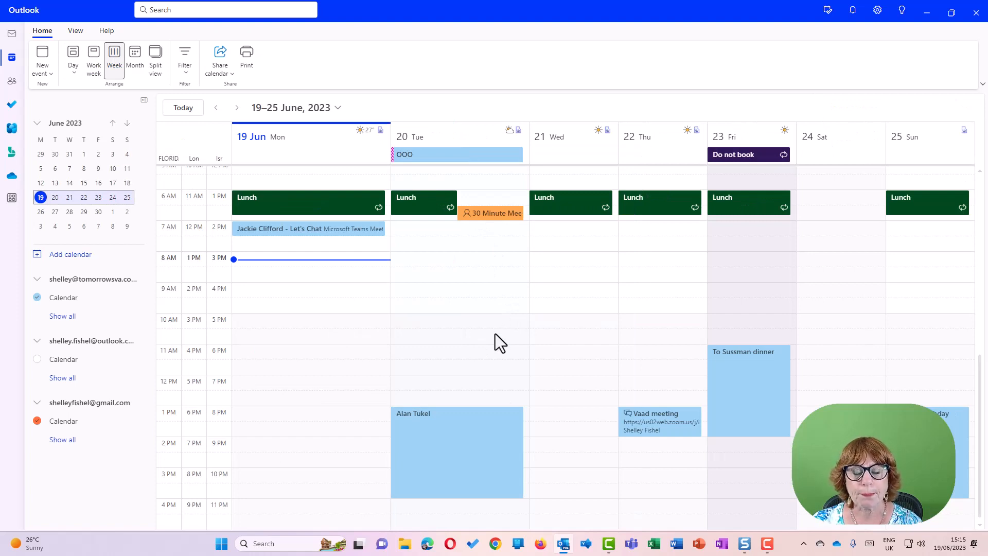
{"action": "mouse_move", "coordinate": [519, 315]}
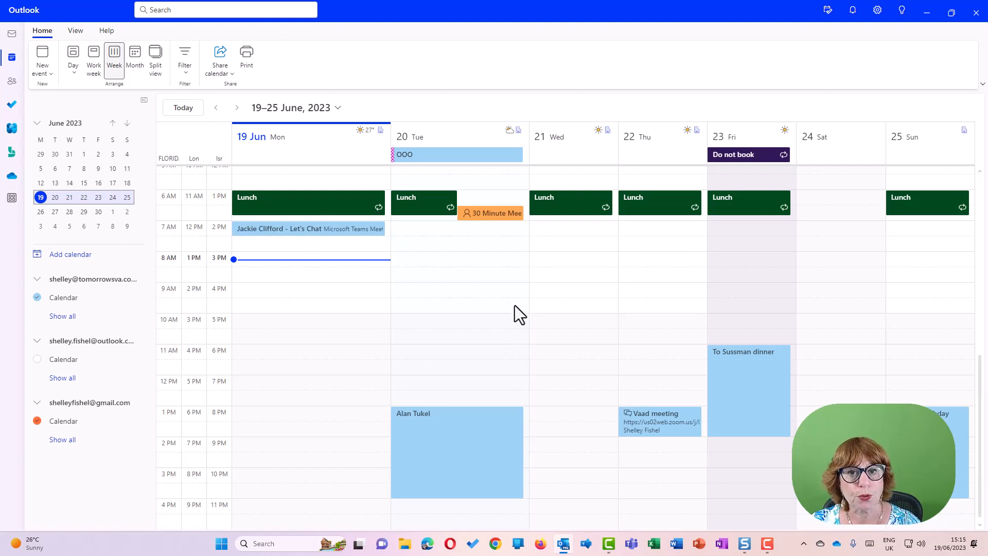
{"action": "mouse_move", "coordinate": [511, 322]}
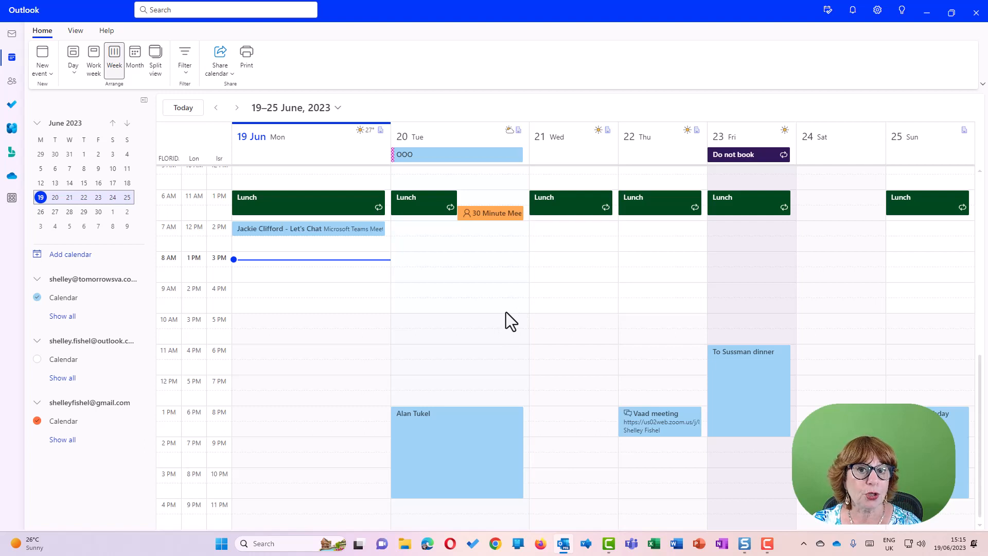
{"action": "mouse_move", "coordinate": [517, 352]}
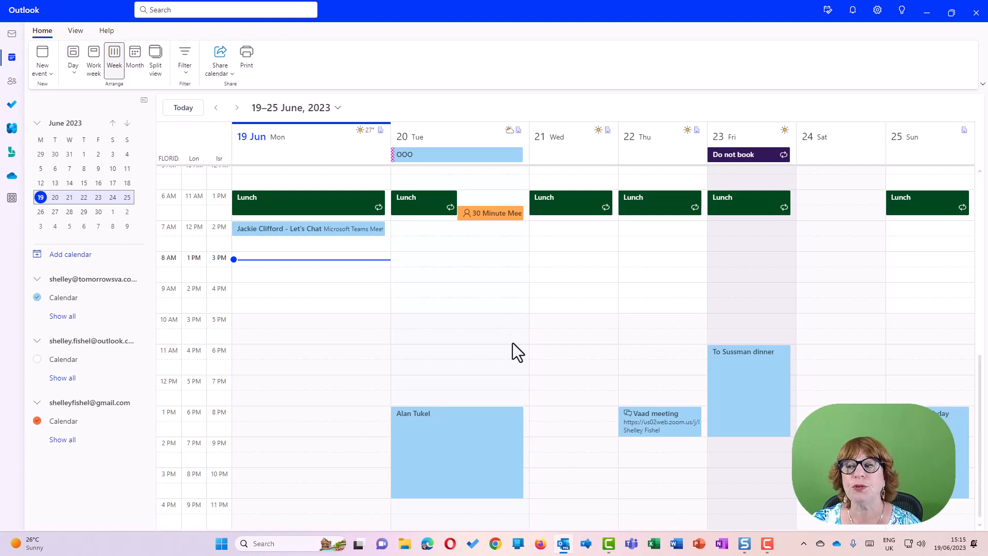
{"action": "mouse_move", "coordinate": [848, 42]}
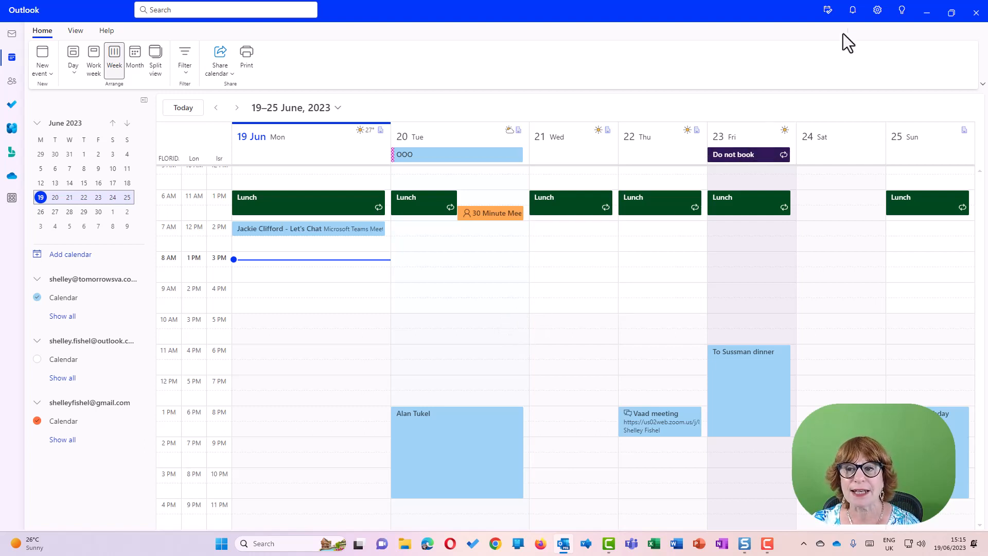
- Open View all Outlook settings from the Settings gear and select Calendar
{"action": "left_click", "coordinate": [877, 10]}
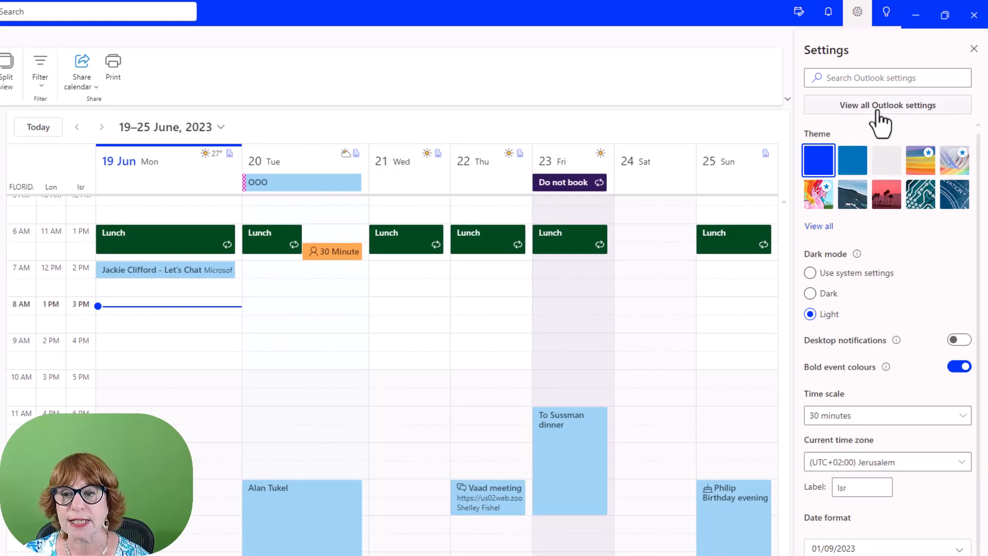
{"action": "left_click", "coordinate": [887, 105]}
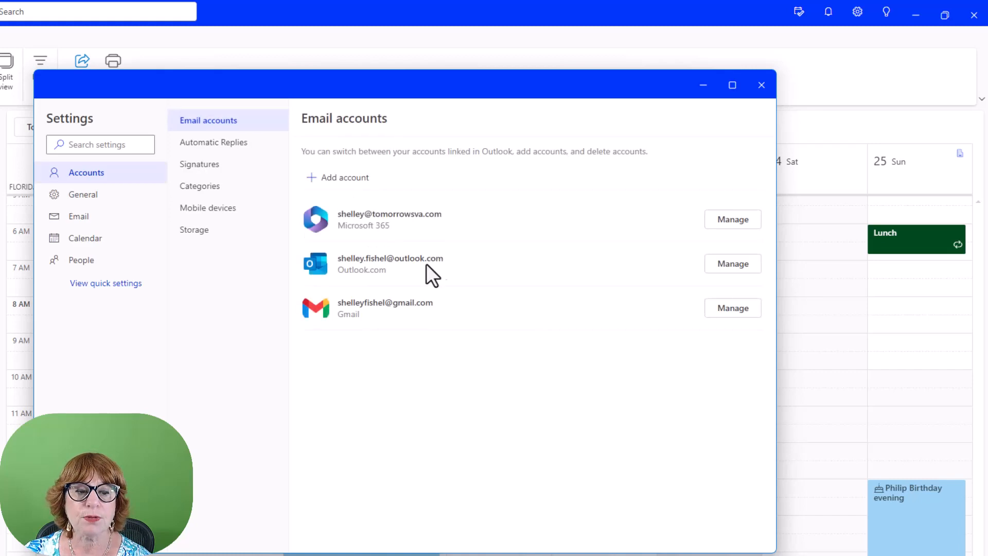
{"action": "mouse_move", "coordinate": [85, 238]}
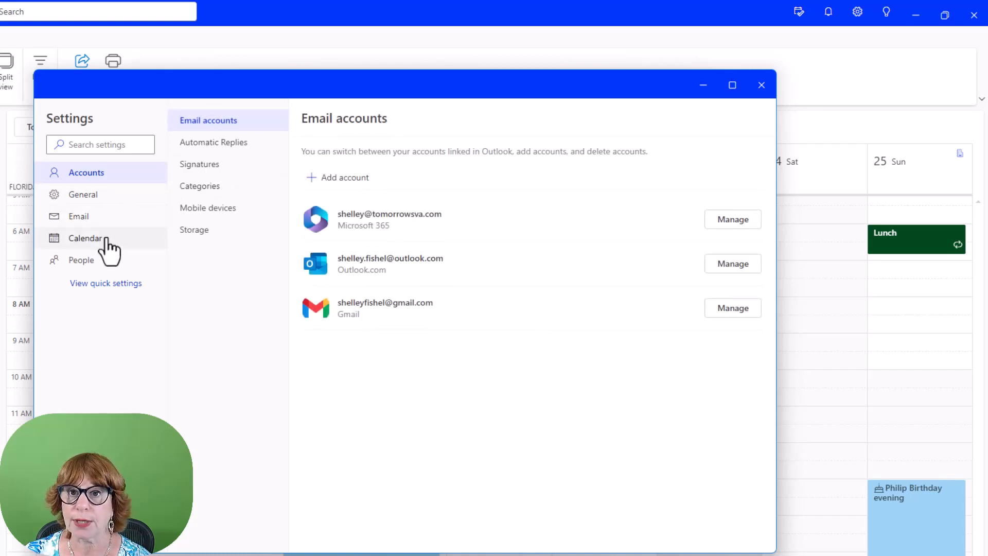
{"action": "left_click", "coordinate": [85, 238]}
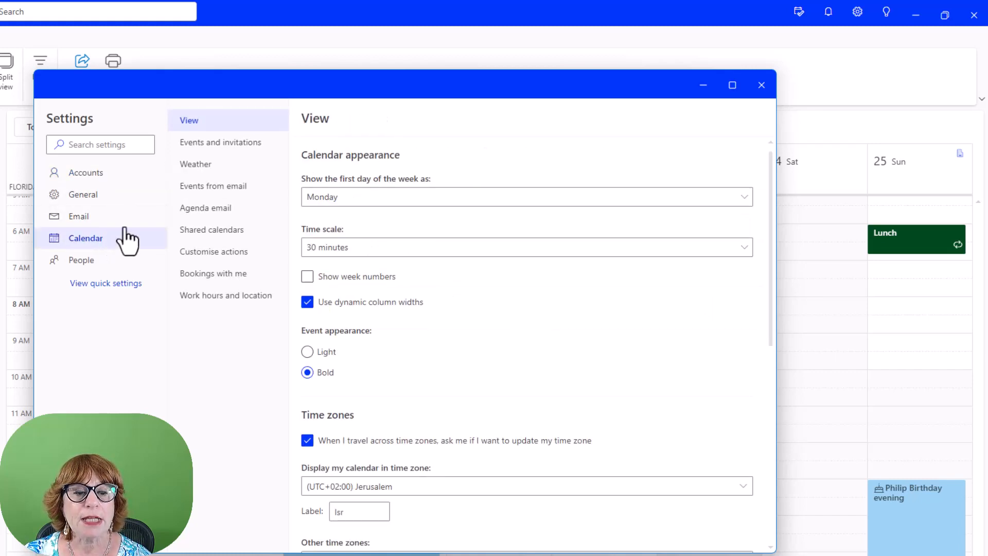
{"action": "mouse_move", "coordinate": [224, 237]}
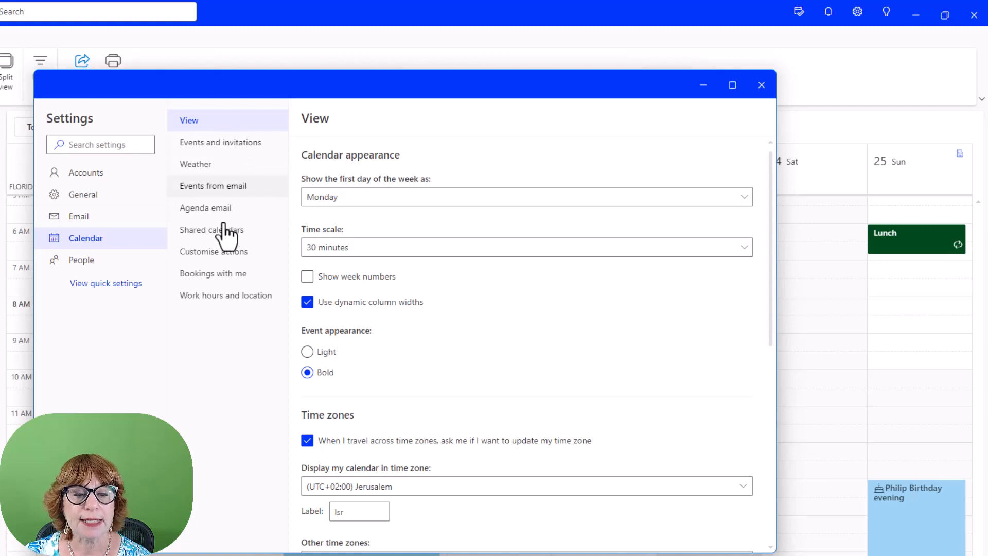
{"action": "mouse_move", "coordinate": [230, 214]}
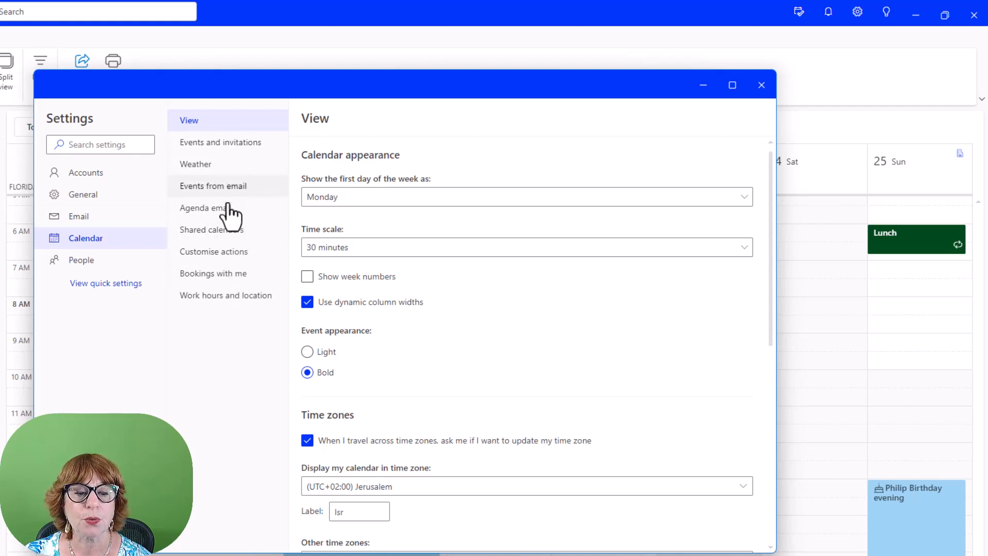
{"action": "scroll", "scroll_direction": "down", "scroll_amount": 3}
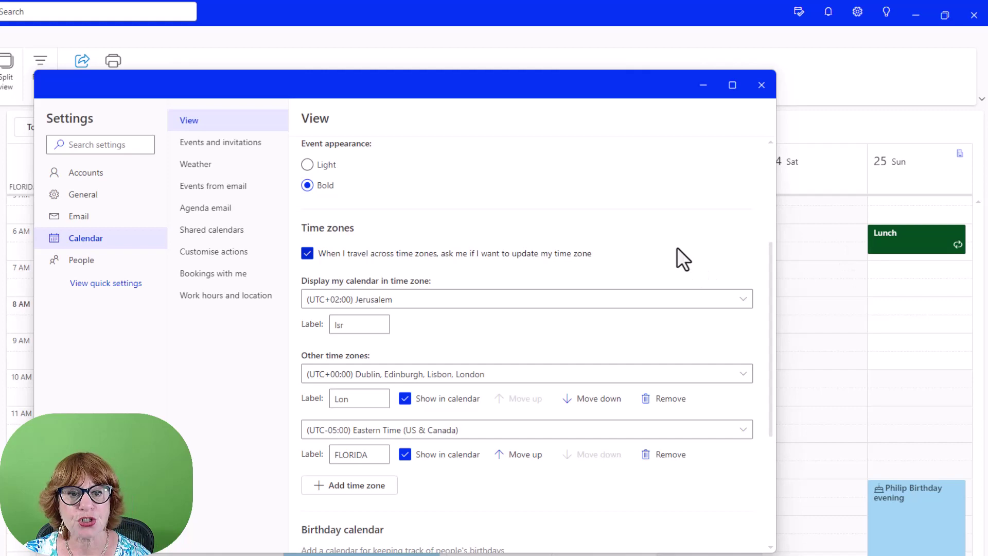
{"action": "mouse_move", "coordinate": [435, 243]}
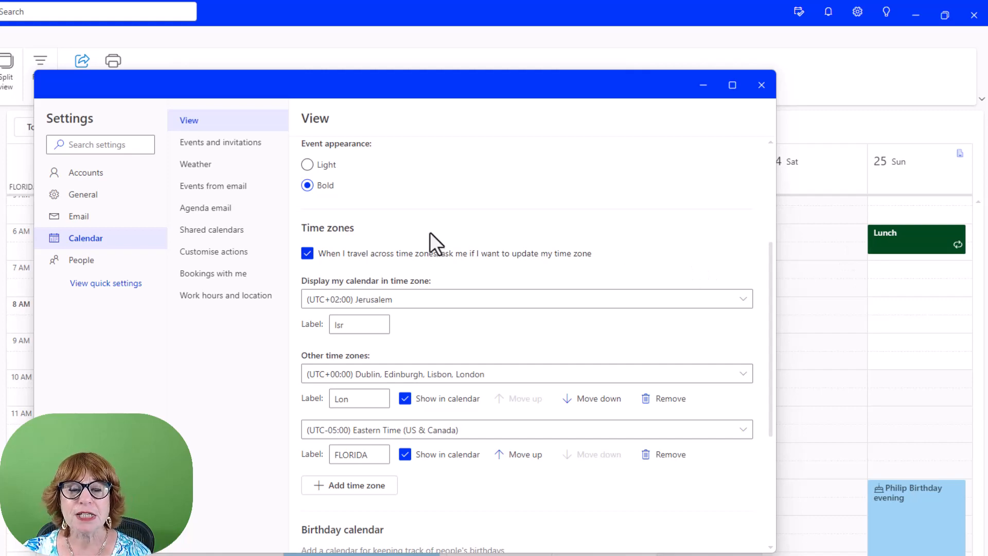
{"action": "scroll", "scroll_direction": "down", "scroll_amount": 3}
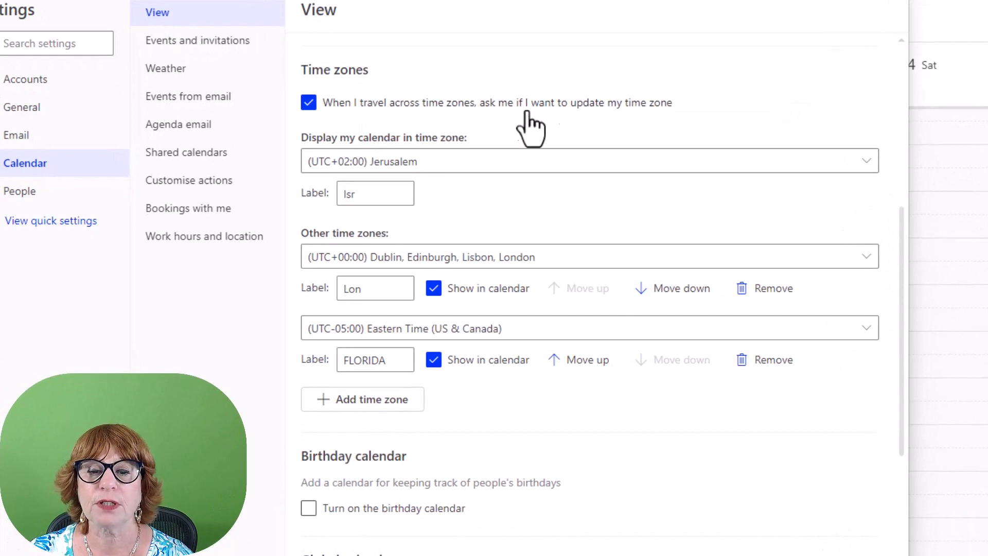
{"action": "mouse_move", "coordinate": [646, 123]}
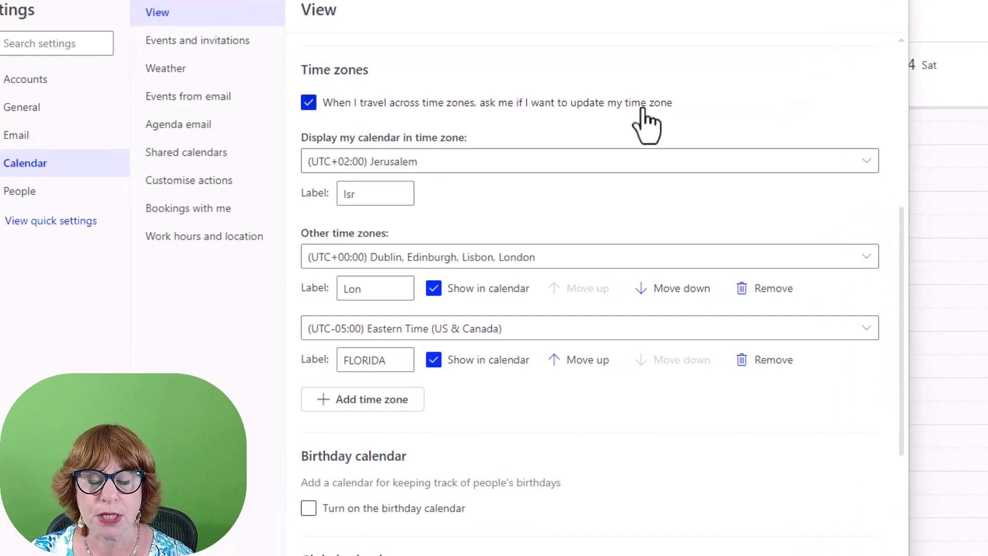
{"action": "mouse_move", "coordinate": [654, 134]}
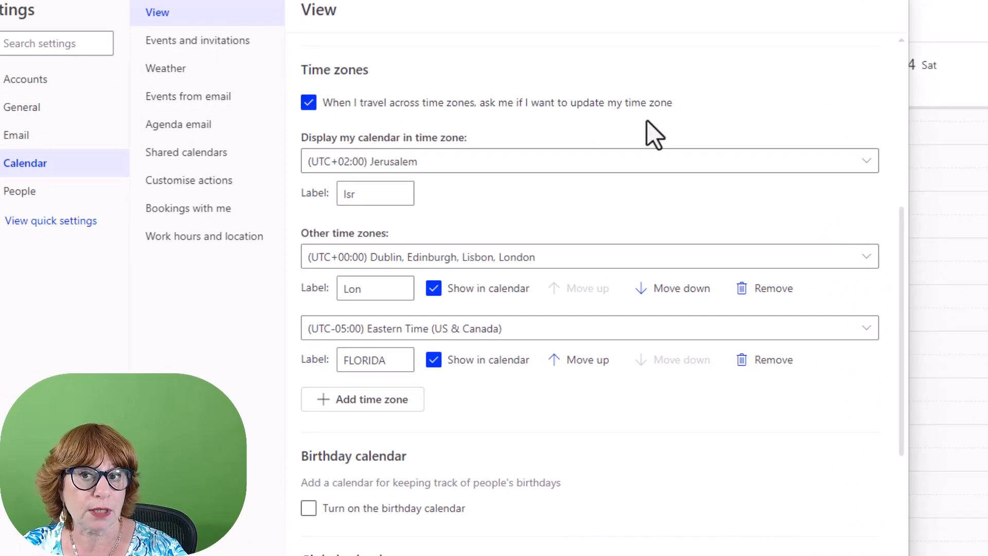
{"action": "scroll", "scroll_direction": "down", "scroll_amount": 3}
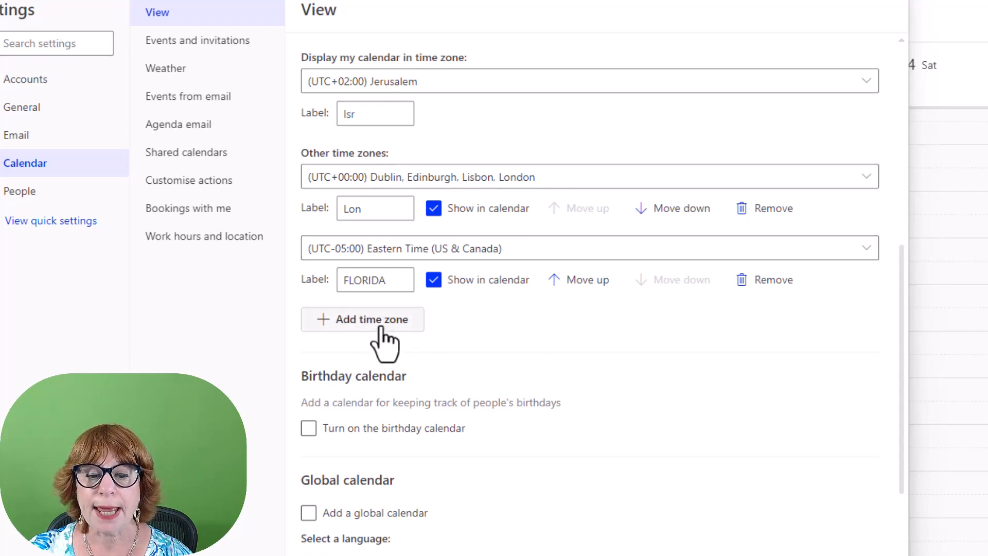
- Add the (UTC+08:00) Kuala Lumpur, Singapore time zone labelled 'Sing'
{"action": "left_click", "coordinate": [363, 319]}
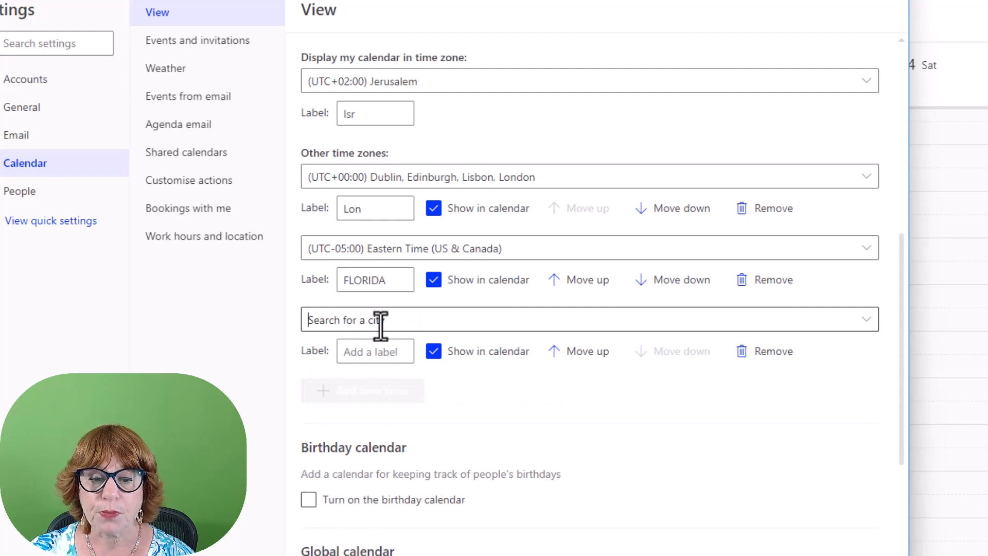
{"action": "mouse_move", "coordinate": [515, 315]}
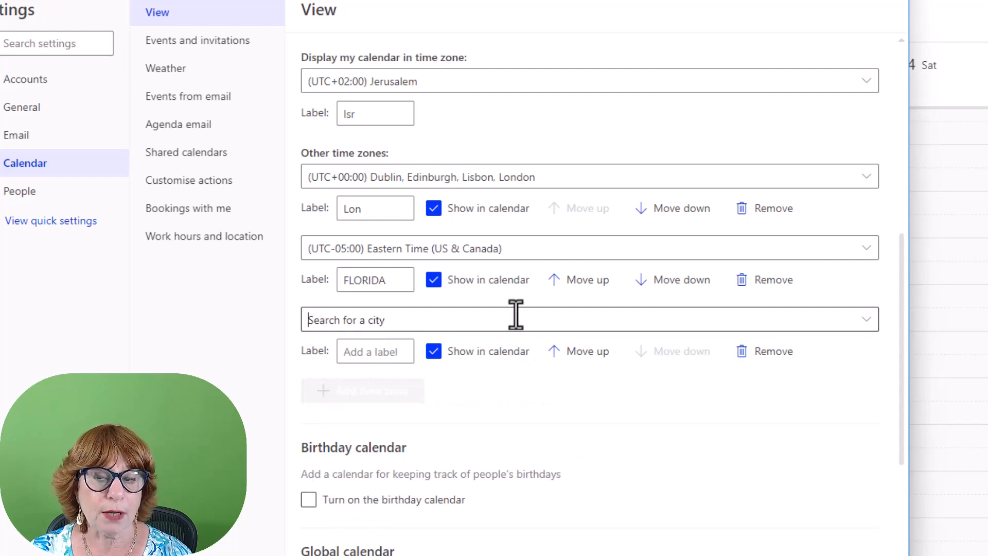
{"action": "type", "text": "Si"}
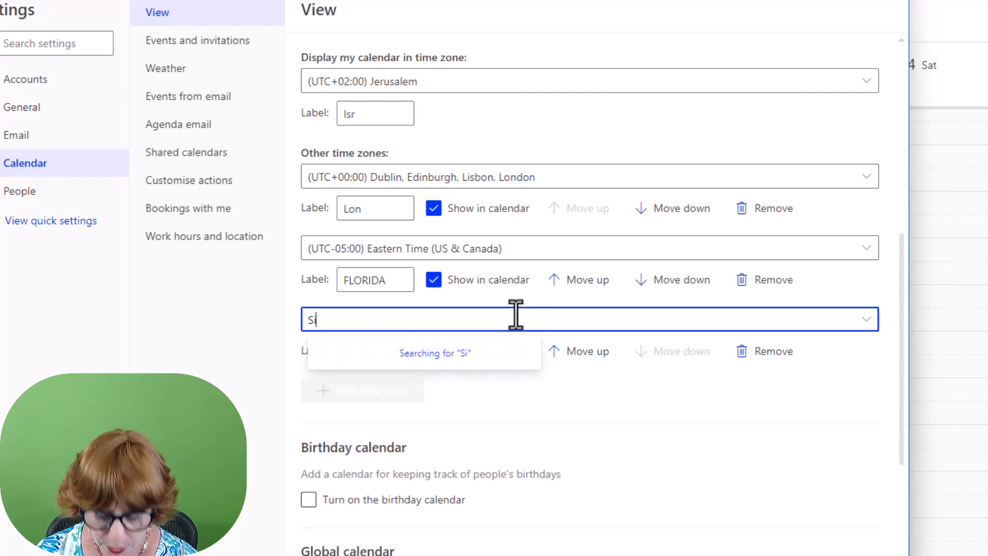
{"action": "type", "text": "gna"}
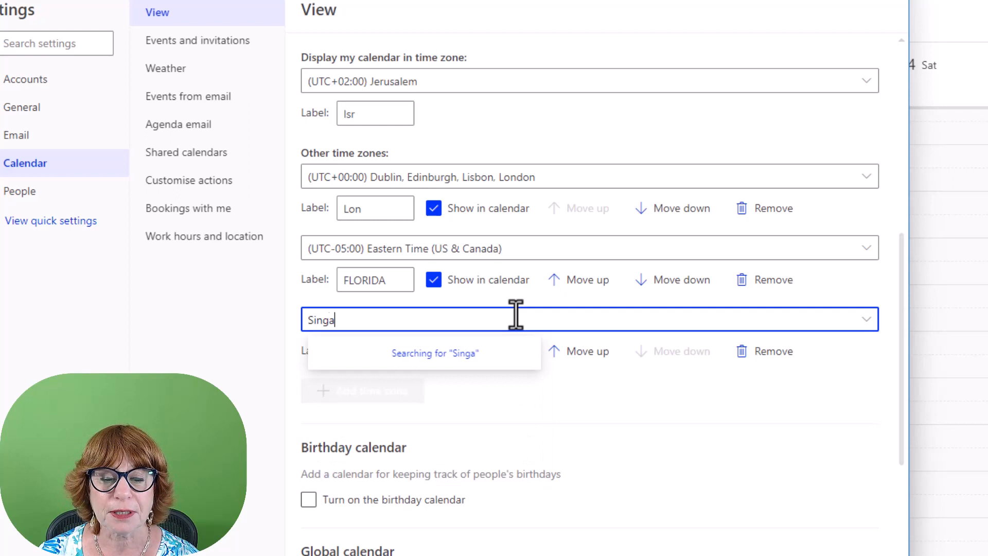
{"action": "type", "text": "pore"}
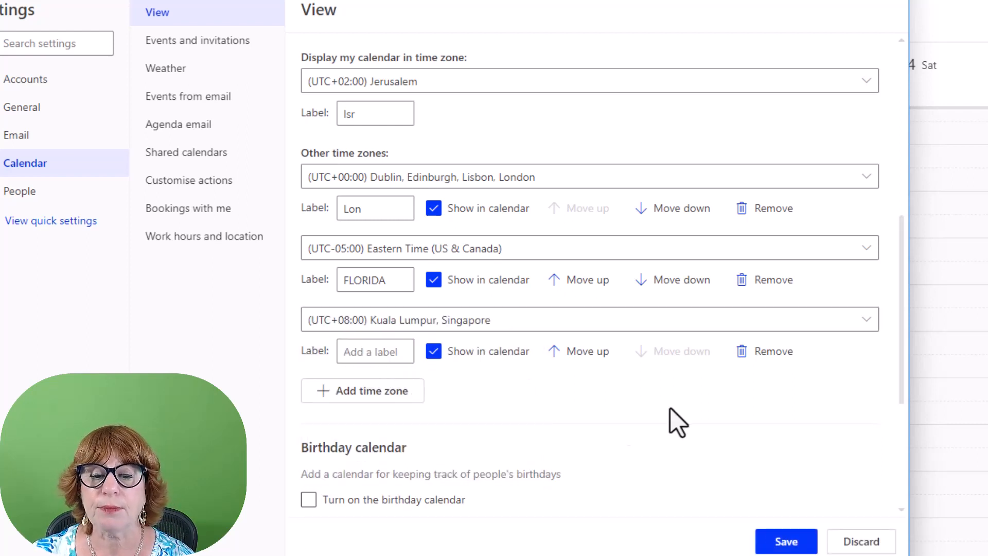
{"action": "mouse_move", "coordinate": [516, 412]}
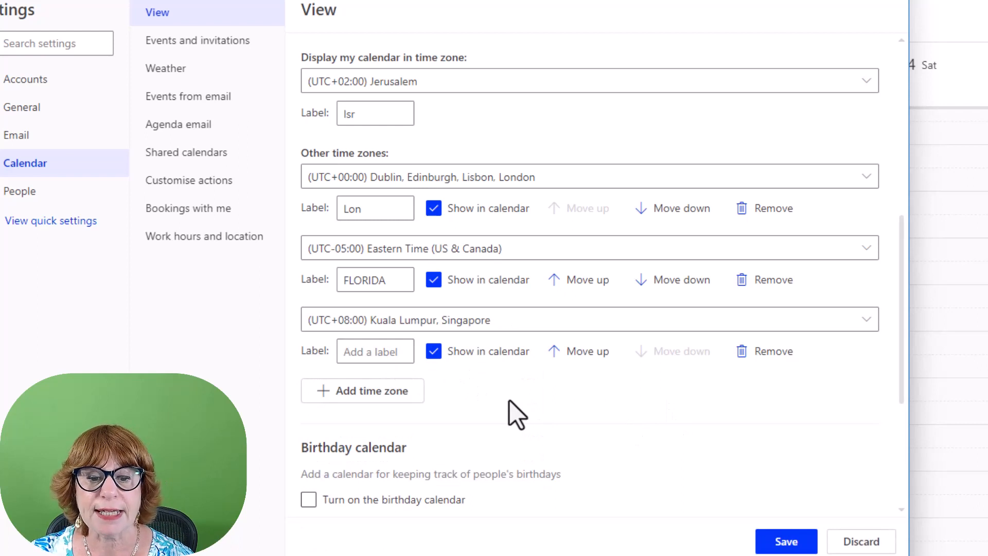
{"action": "left_click", "coordinate": [375, 351]}
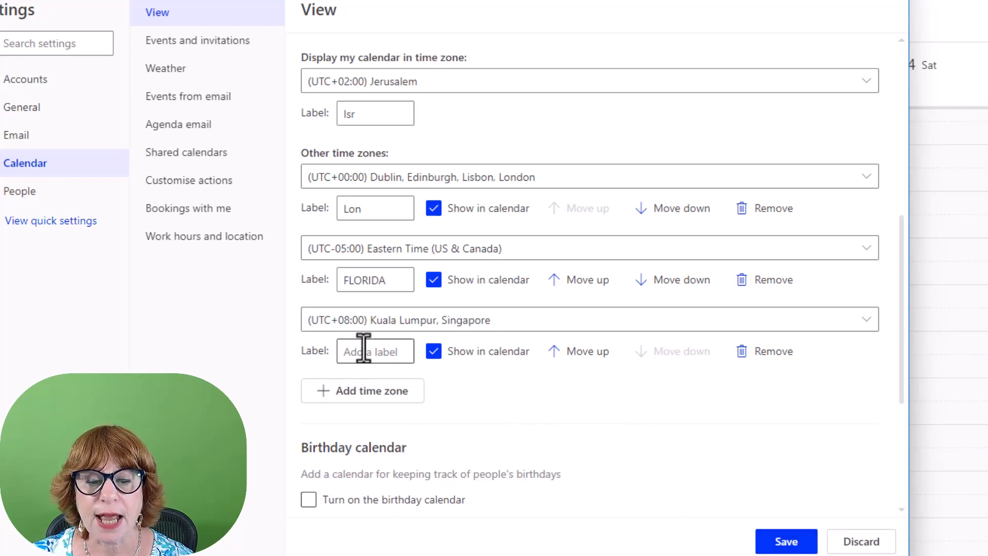
{"action": "type", "text": "Sin"}
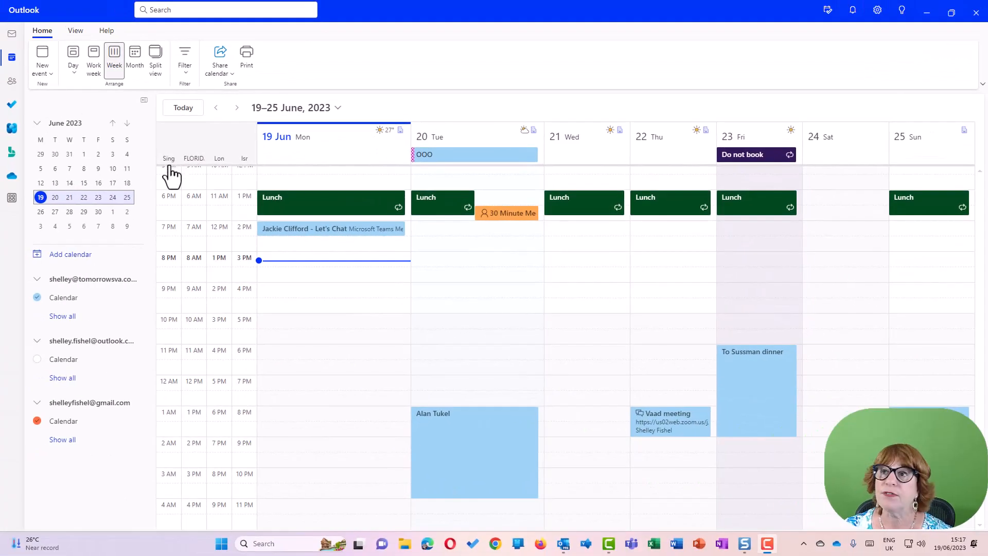
{"action": "mouse_move", "coordinate": [224, 177]}
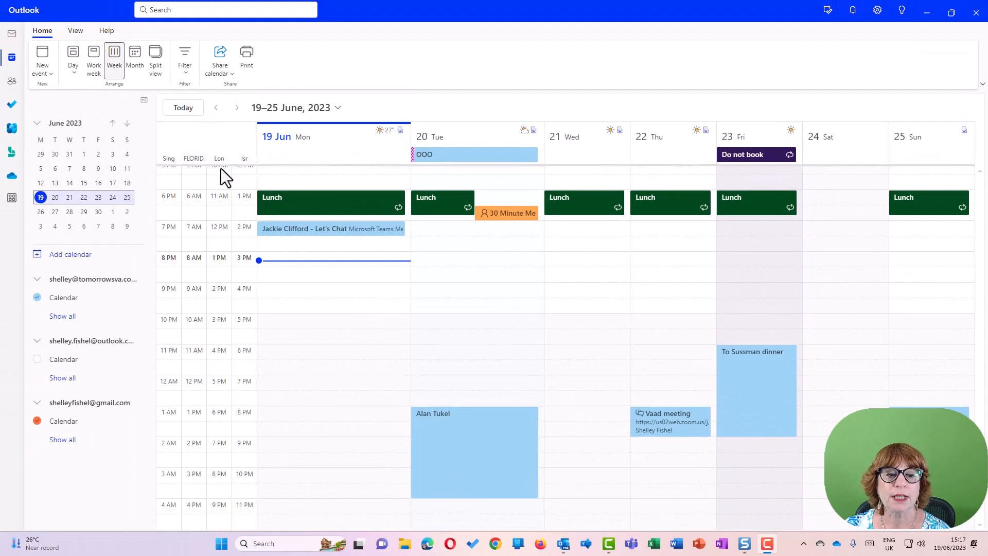
{"action": "mouse_move", "coordinate": [196, 358]}
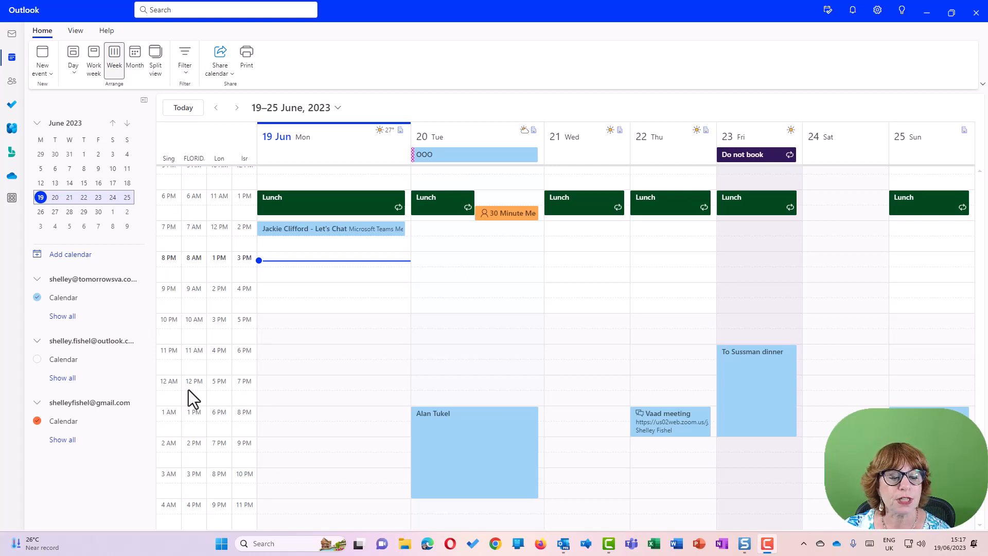
{"action": "mouse_move", "coordinate": [208, 430]}
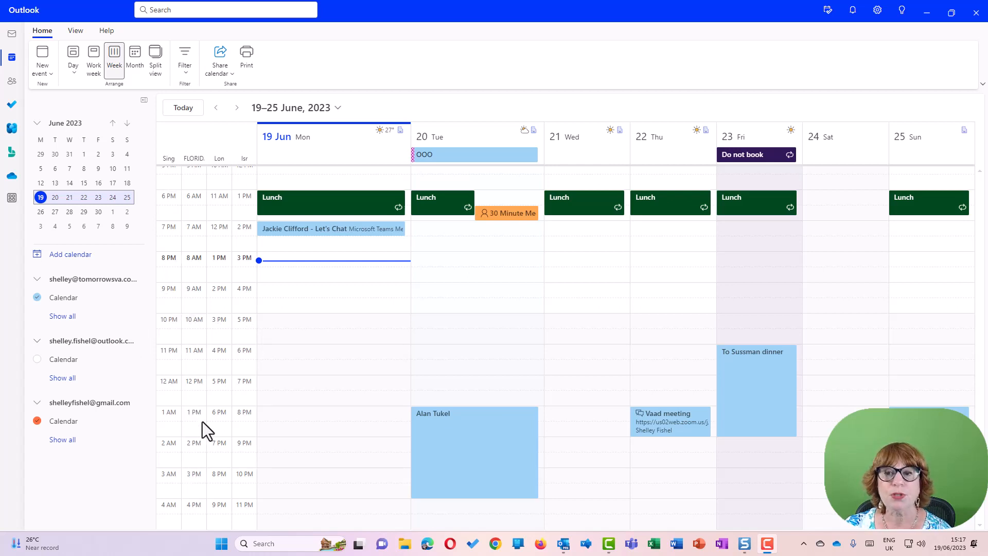
- Open the full Outlook settings on the Calendar view page
{"action": "left_click", "coordinate": [876, 10]}
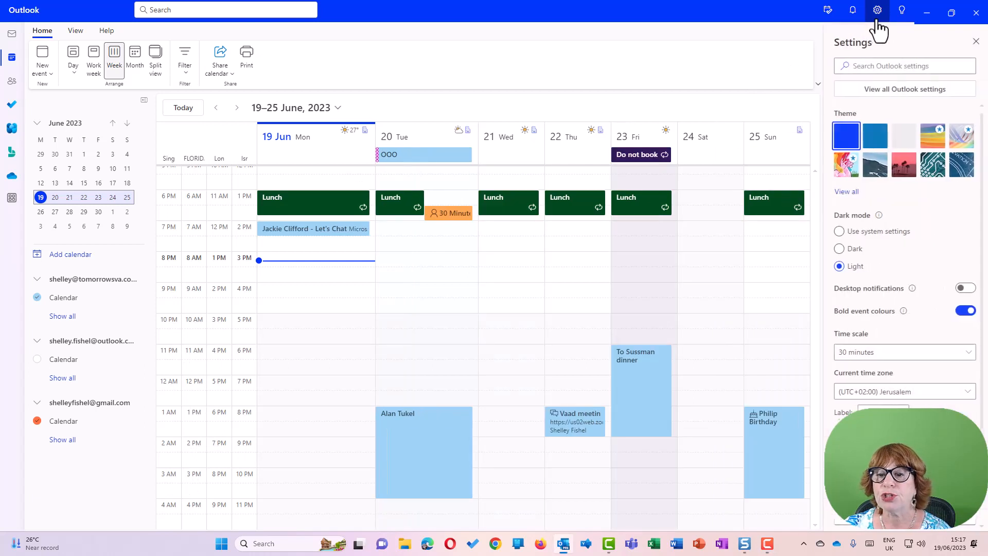
{"action": "left_click", "coordinate": [904, 89]}
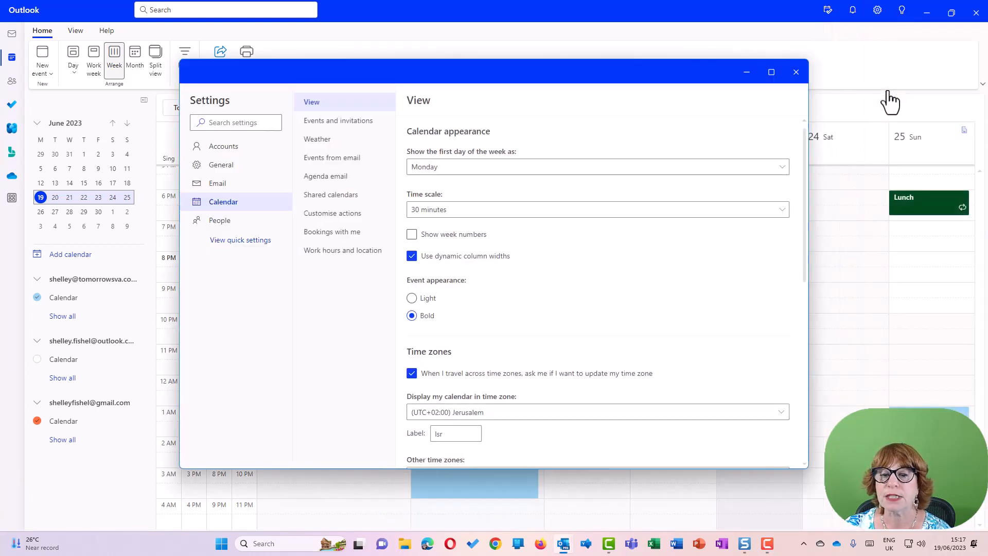
{"action": "left_click", "coordinate": [223, 146]}
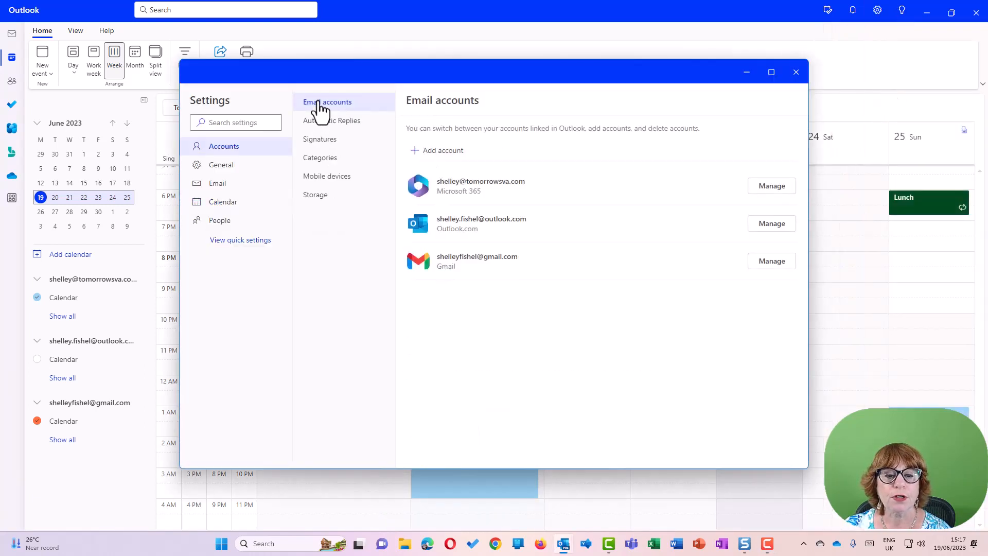
{"action": "left_click", "coordinate": [223, 201]}
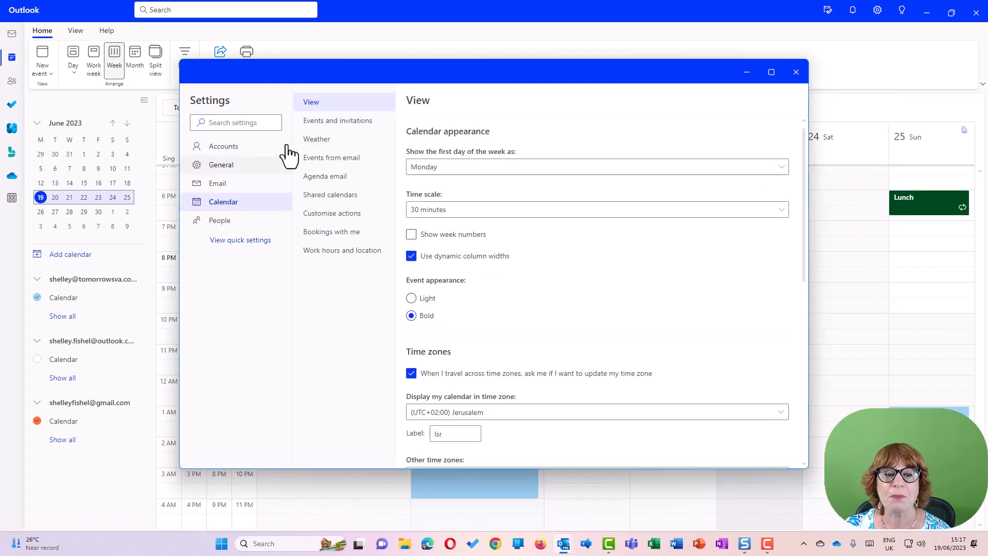
- Remove the Singapore time zone and close Settings
{"action": "scroll", "scroll_direction": "down", "scroll_amount": 3}
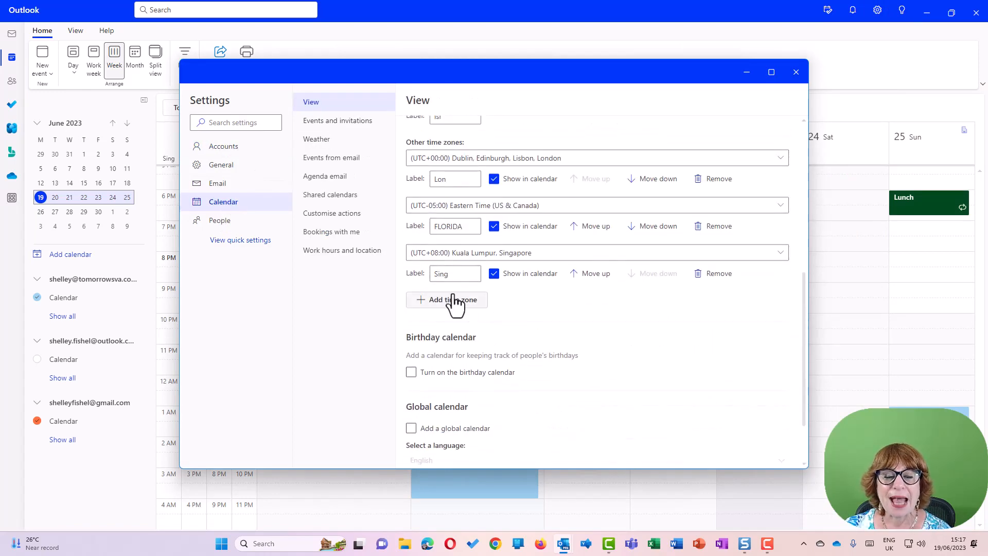
{"action": "left_click", "coordinate": [713, 273]}
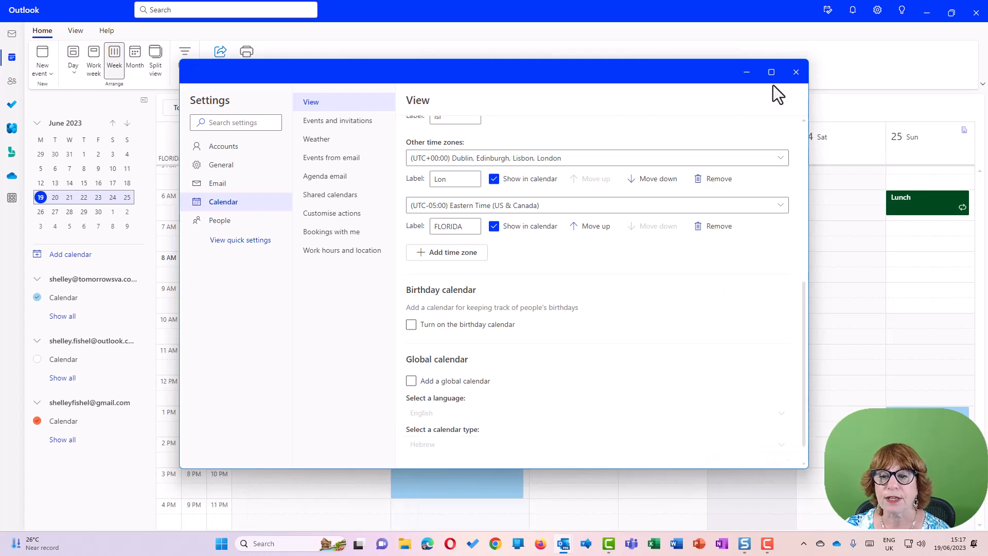
{"action": "left_click", "coordinate": [796, 72]}
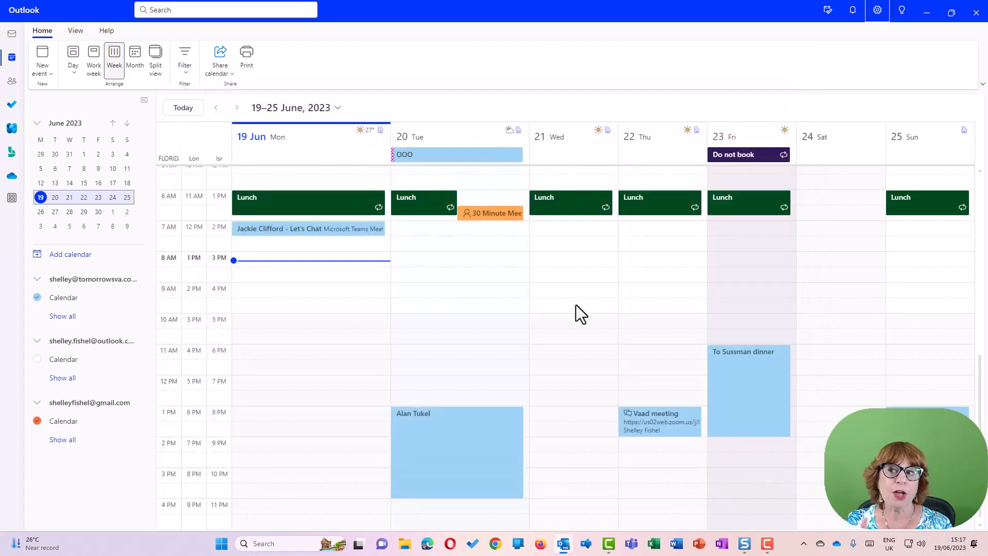